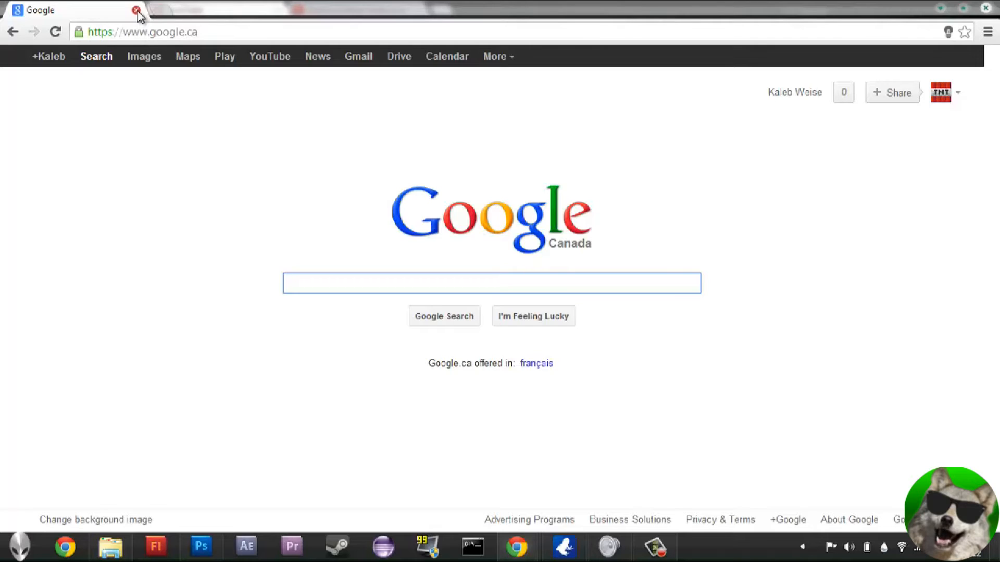
Search Google for tekkit and open the Tekkit | Technic Pack result
click(491, 283)
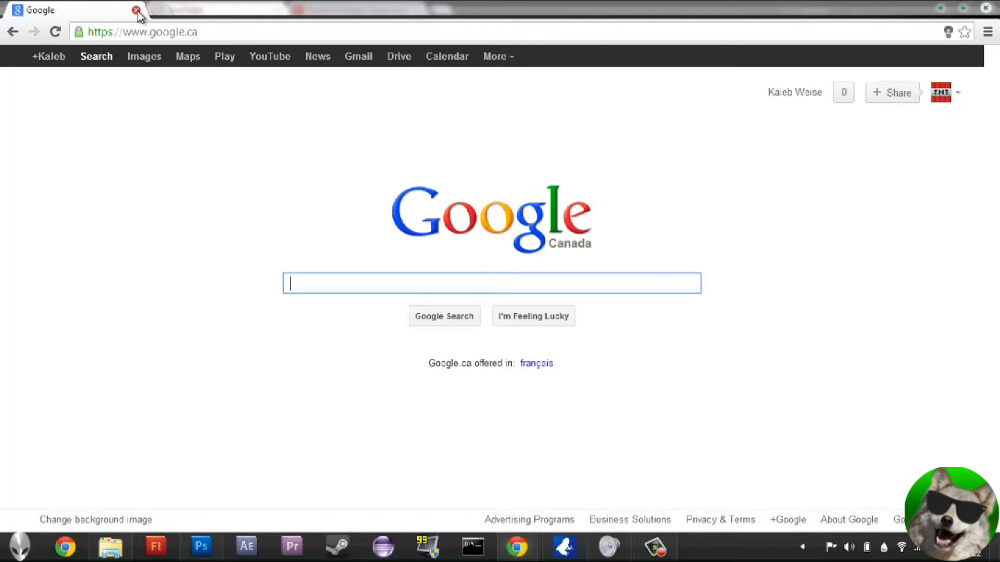
mouse_move(156, 14)
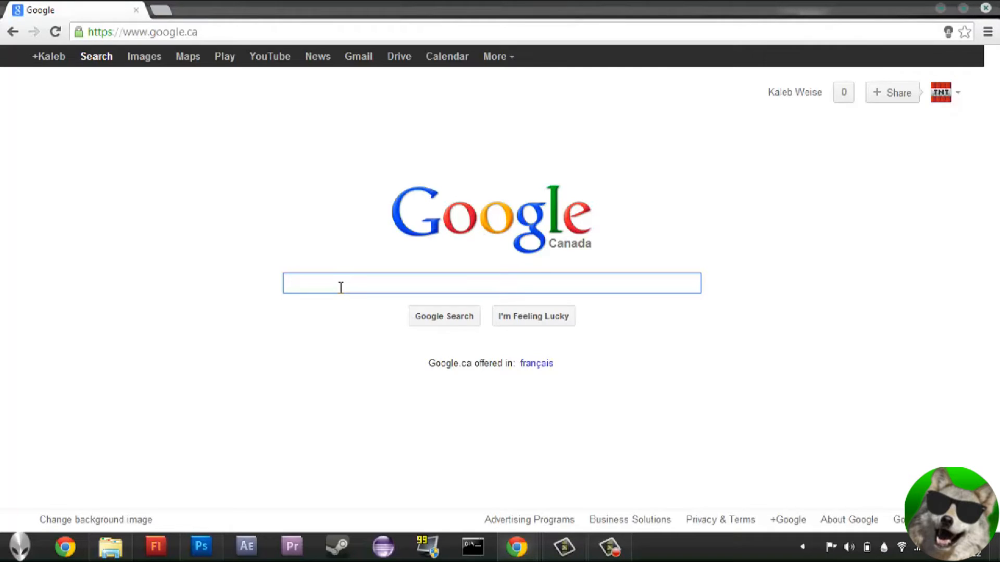
text(tekkit)
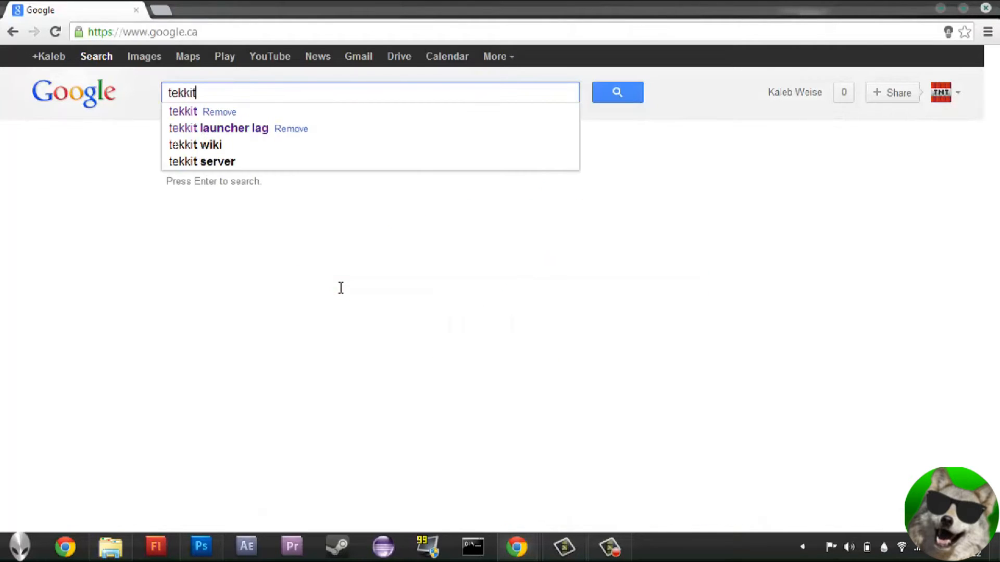
key(Return)
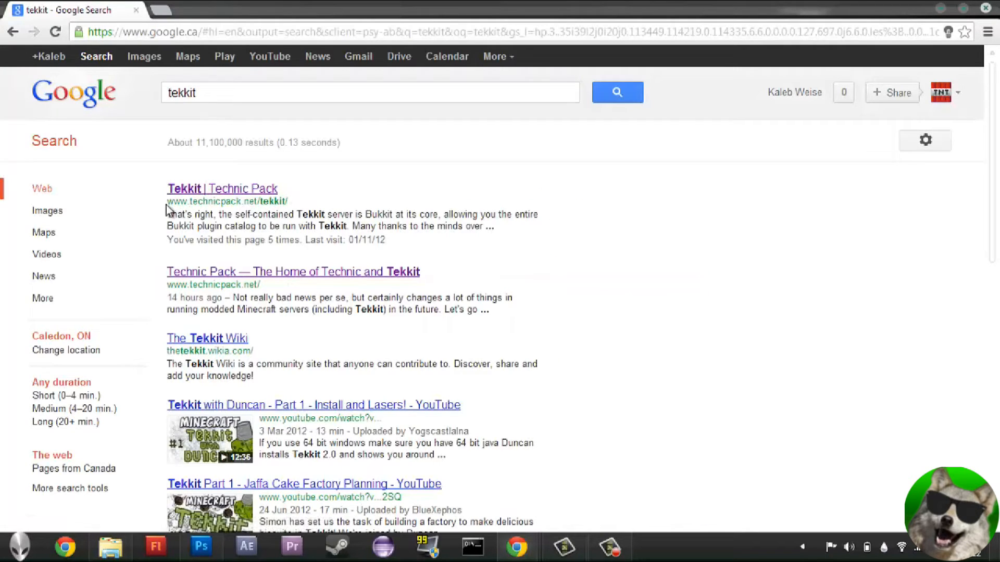
mouse_move(227, 169)
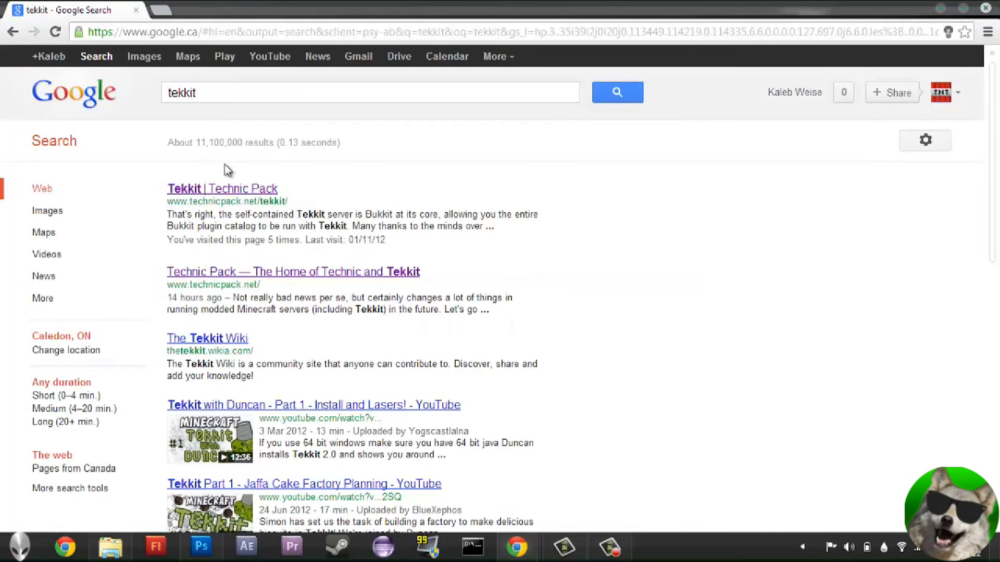
click(221, 188)
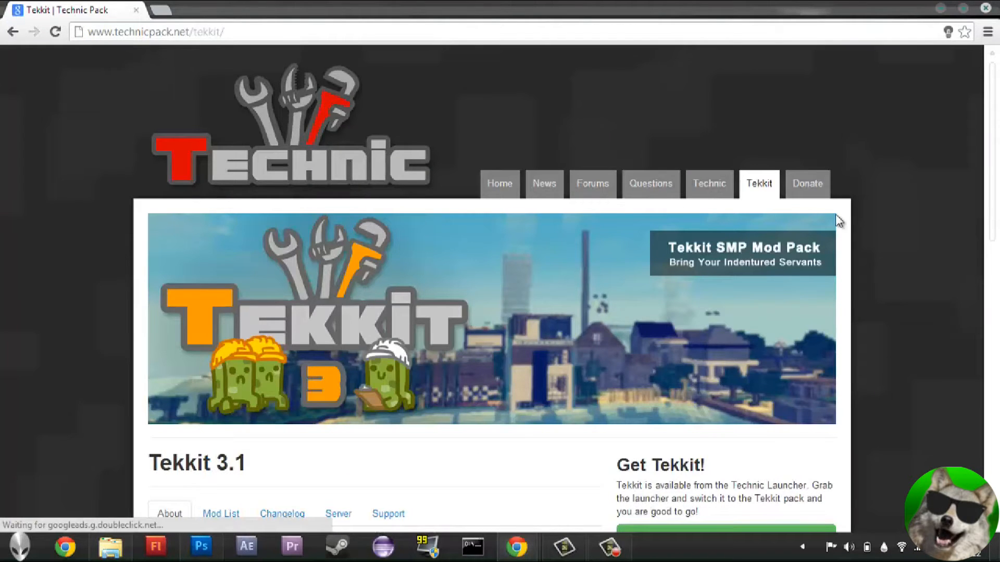
Download the Linux/JAR version of the Technic Launcher from technicpack.net
scroll(down, 3)
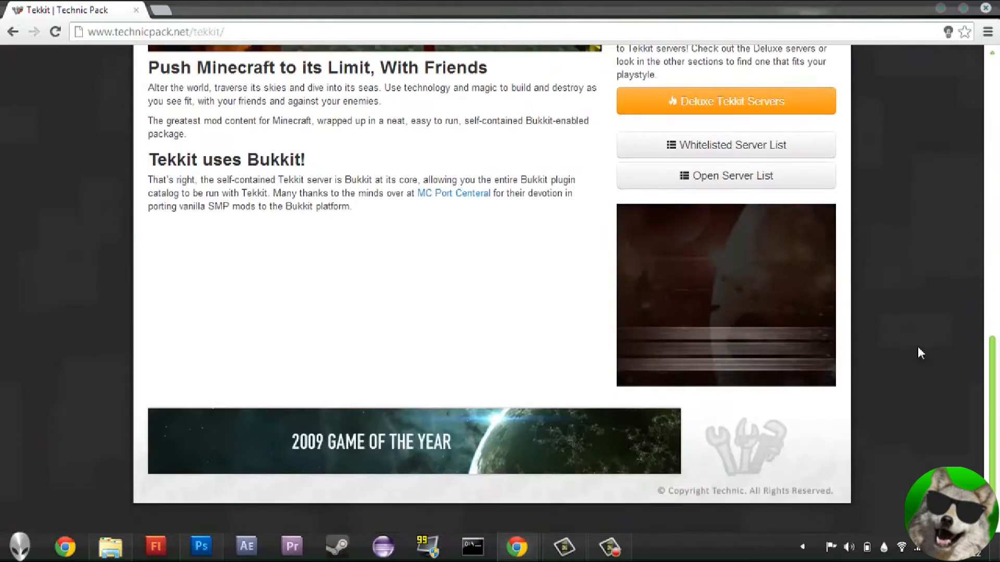
scroll(up, 3)
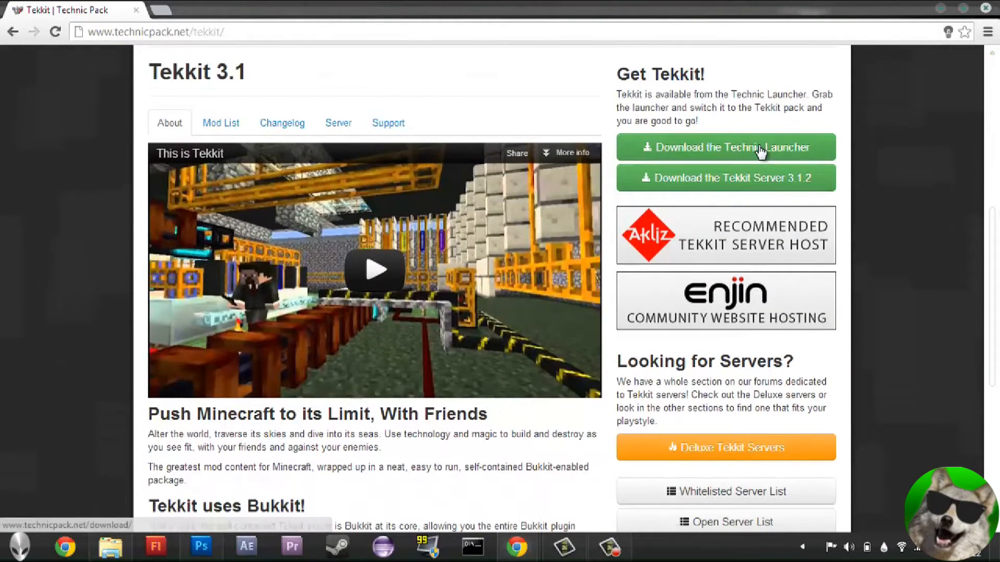
mouse_move(818, 154)
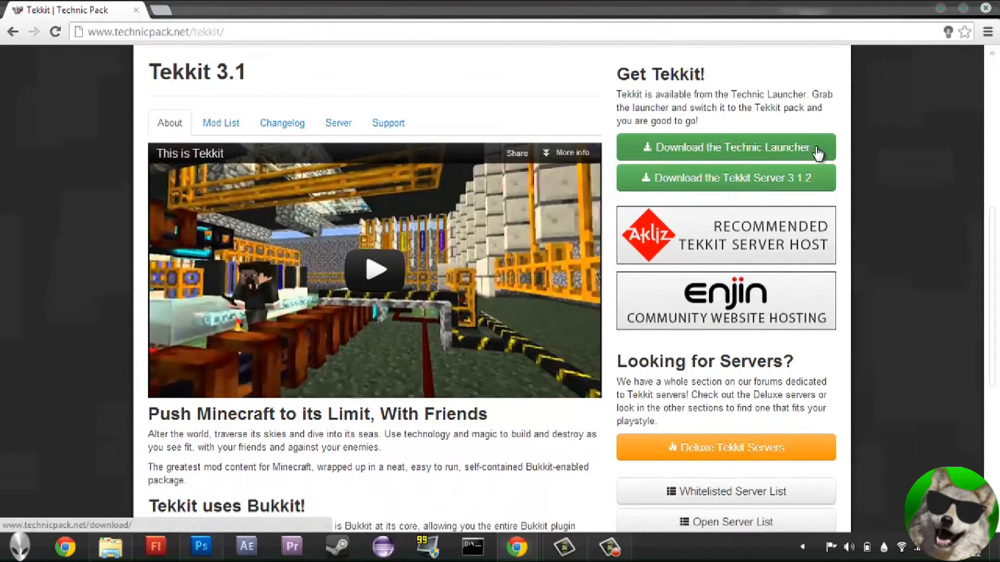
click(725, 148)
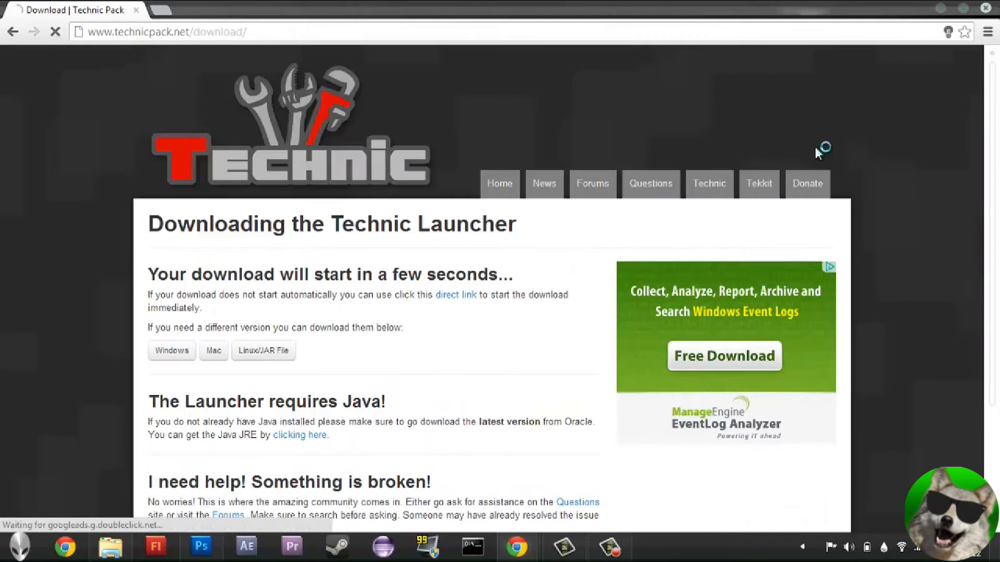
scroll(down, 3)
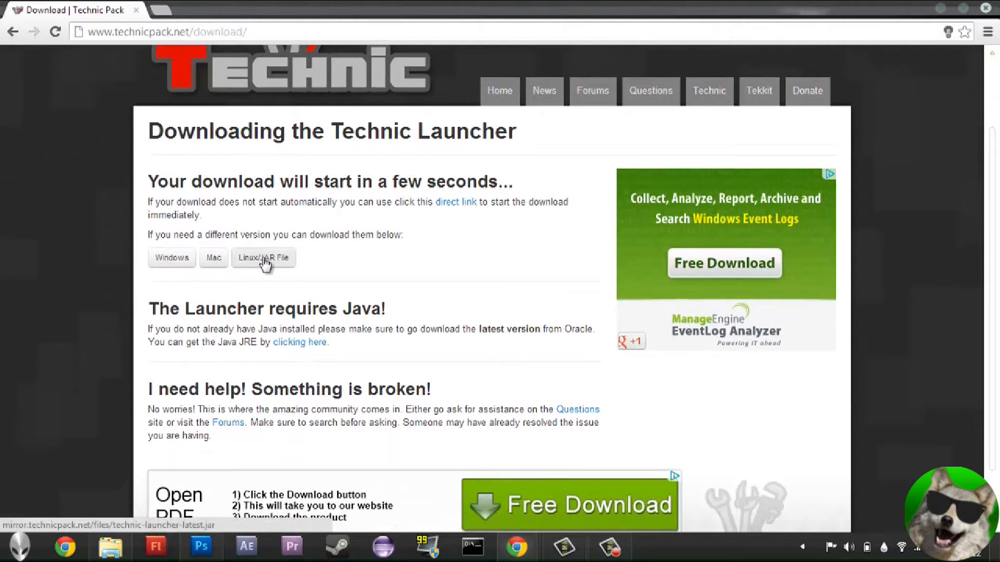
click(262, 258)
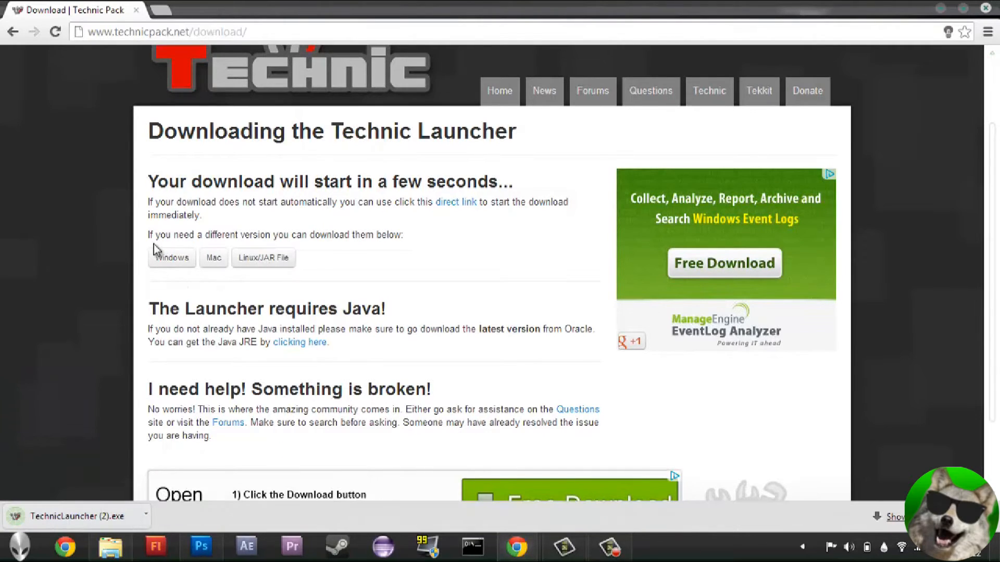
mouse_move(213, 258)
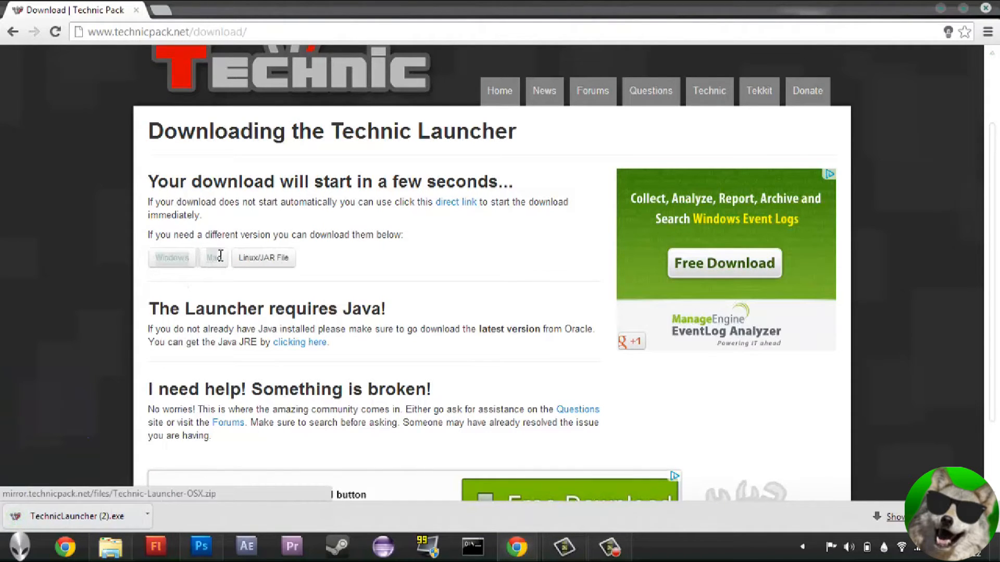
click(262, 258)
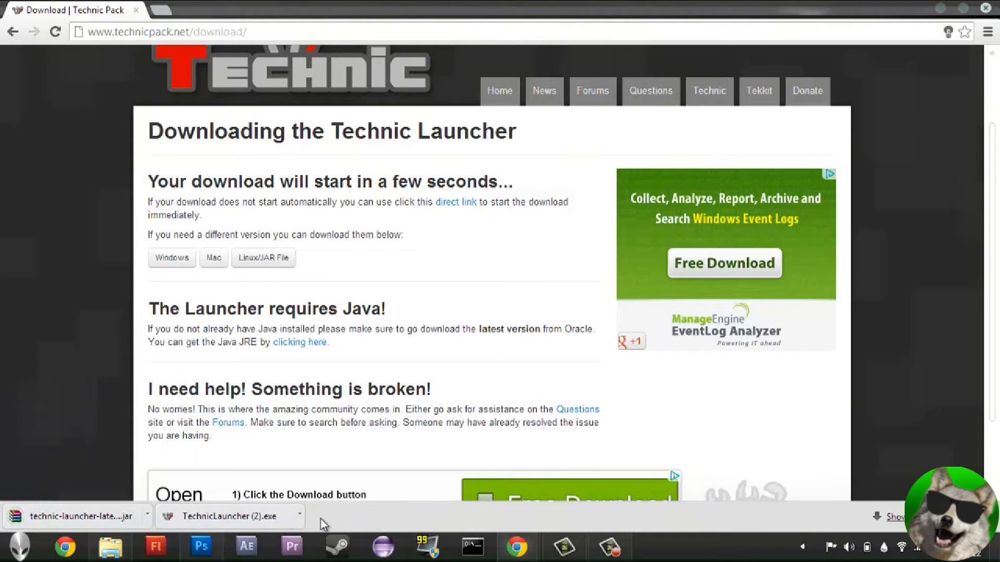
click(299, 517)
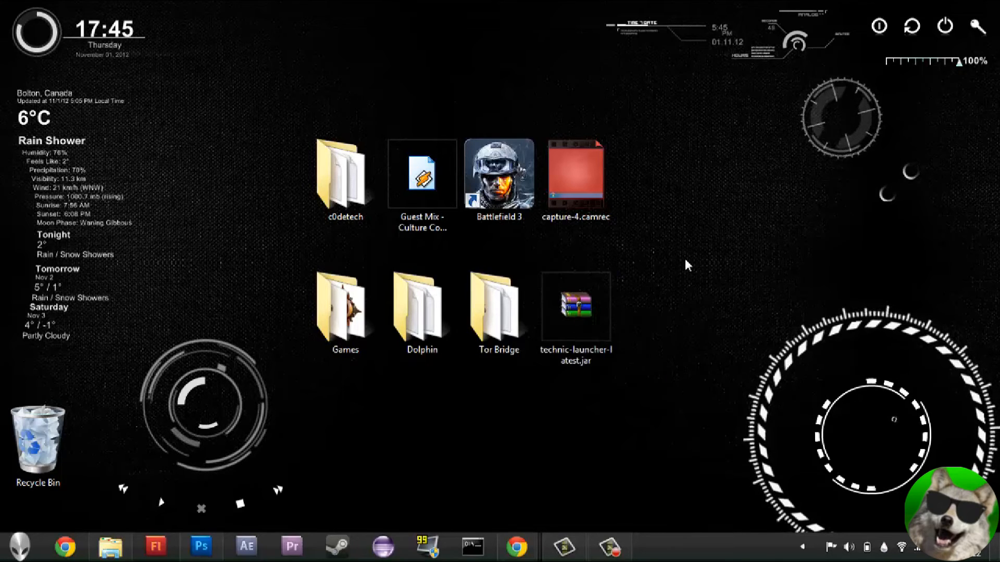
mouse_move(574, 307)
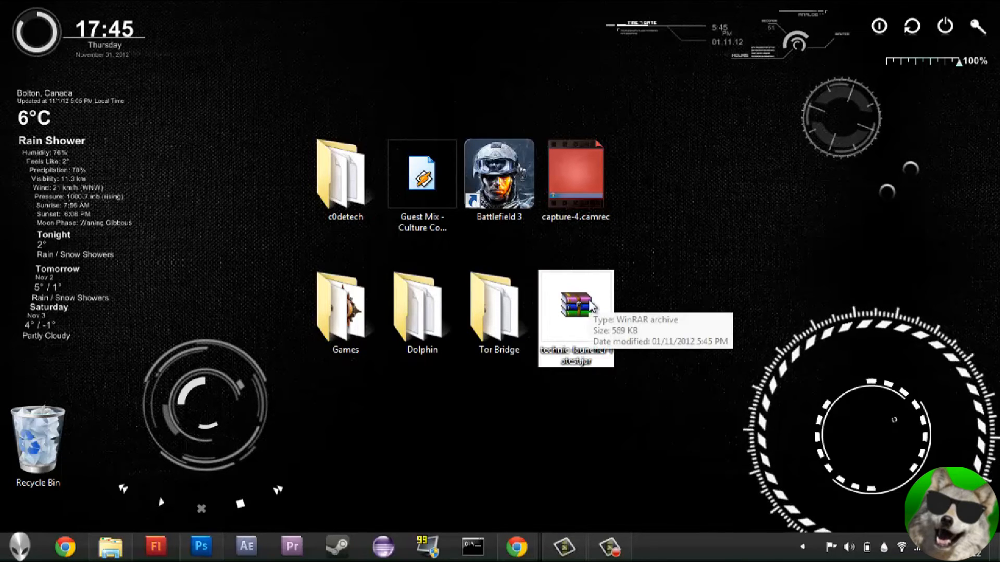
Open technic-launcher-latest.jar with Java(TM) Platform SE binary to launch it
right_click(576, 313)
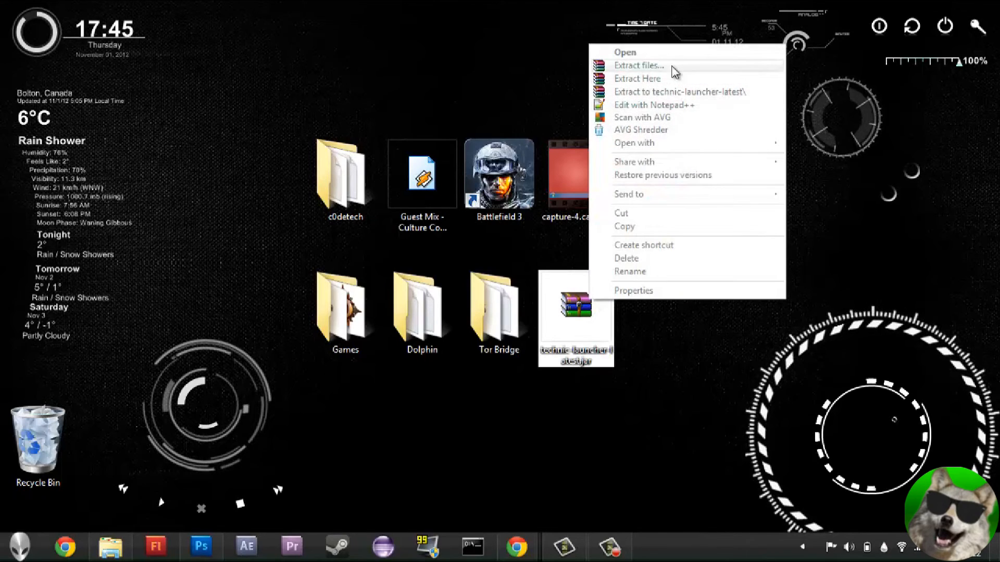
mouse_move(634, 143)
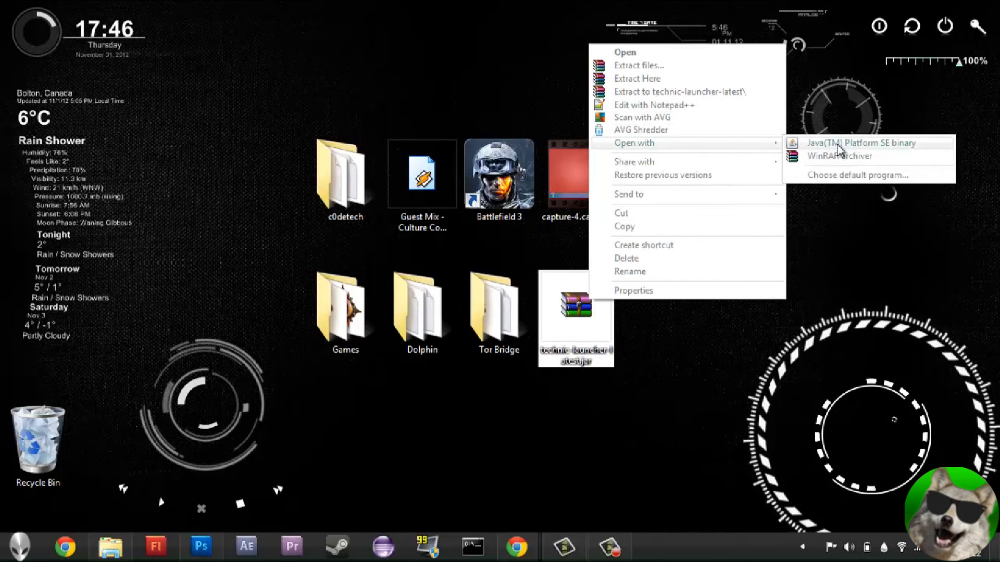
click(861, 143)
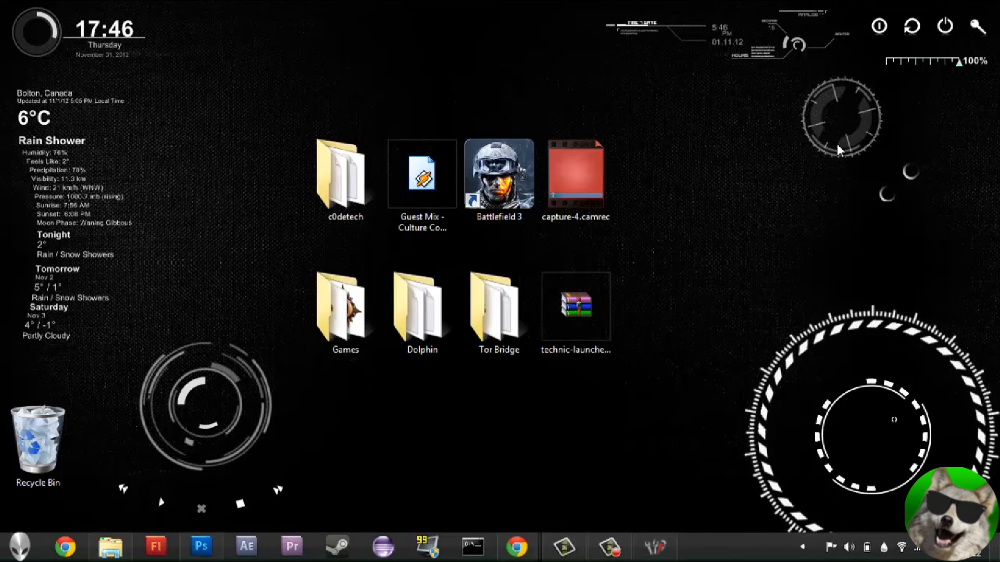
mouse_move(690, 378)
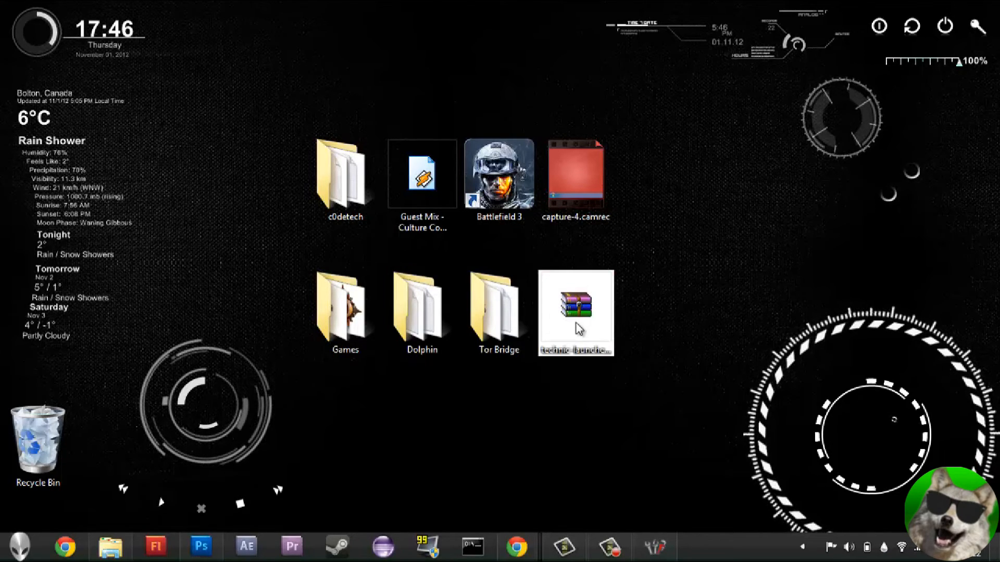
right_click(574, 313)
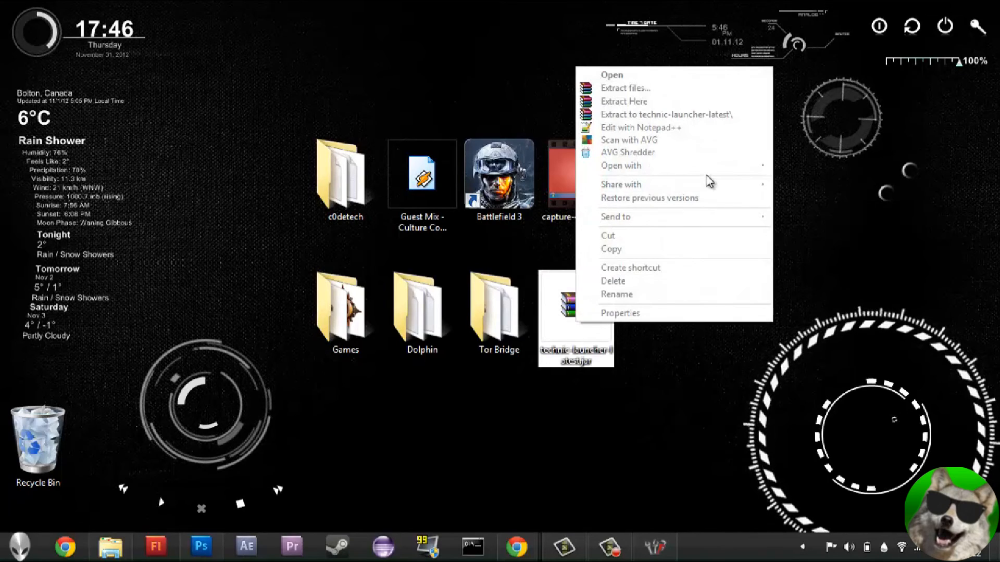
click(611, 74)
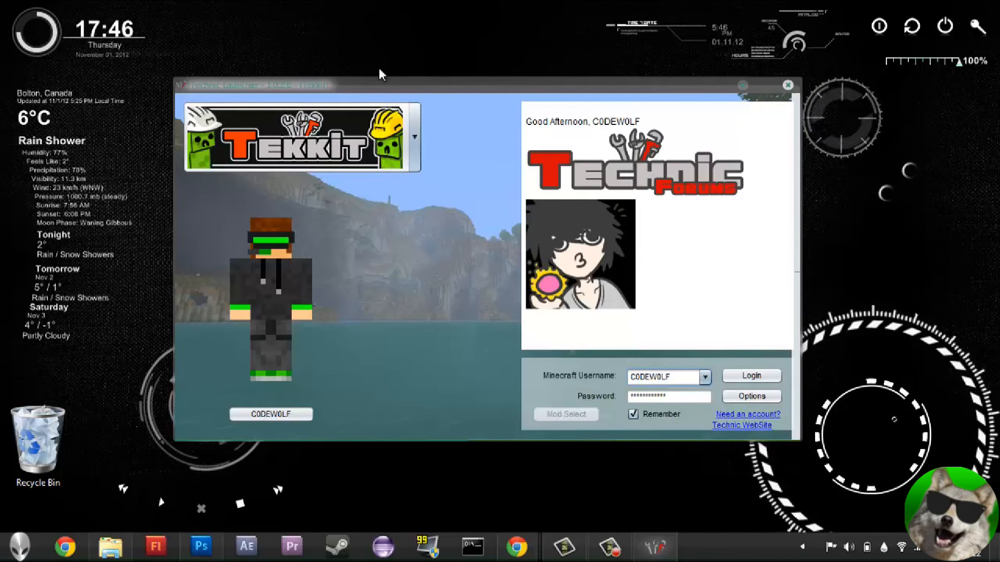
click(413, 135)
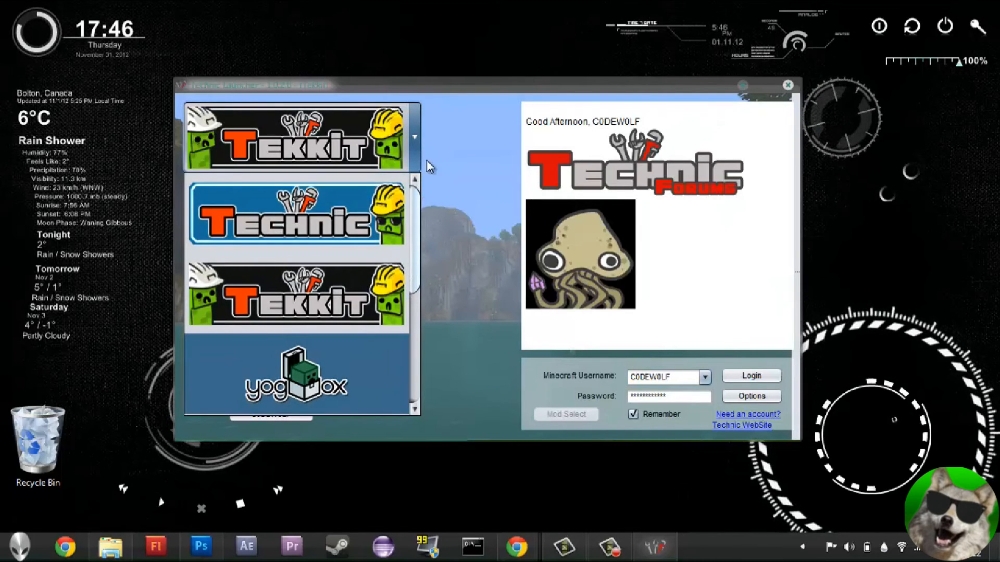
scroll(down, 3)
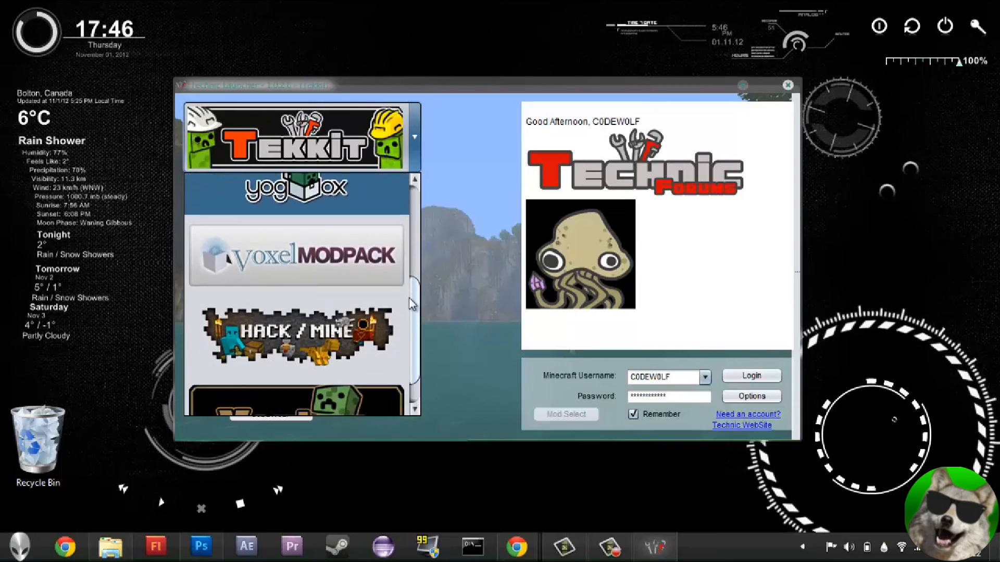
scroll(down, 3)
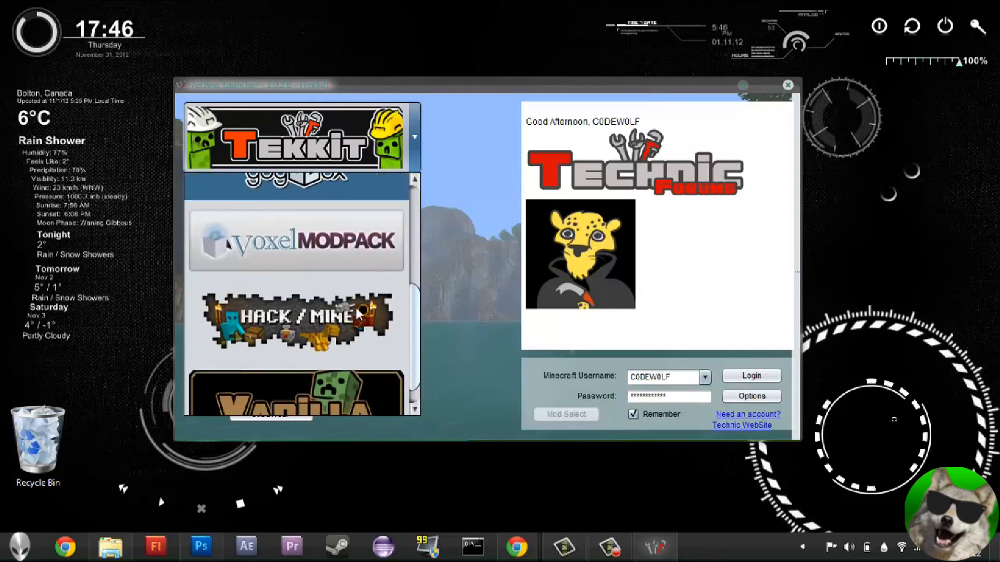
click(296, 137)
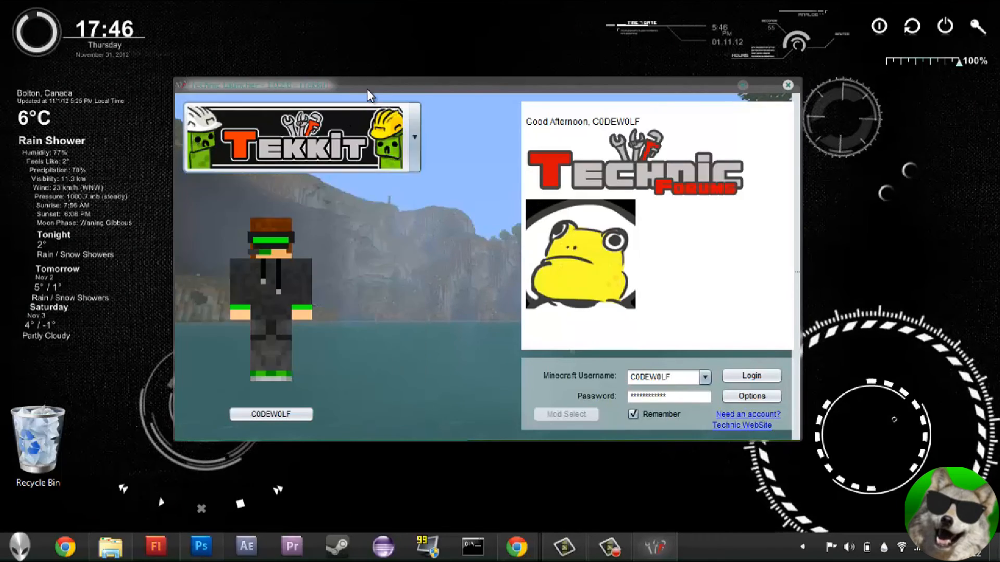